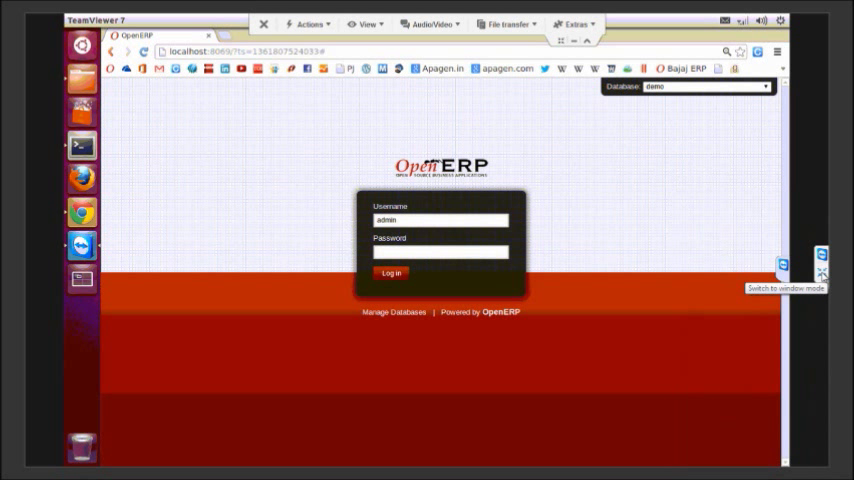
{"action": "mouse_move", "coordinate": [824, 350]}
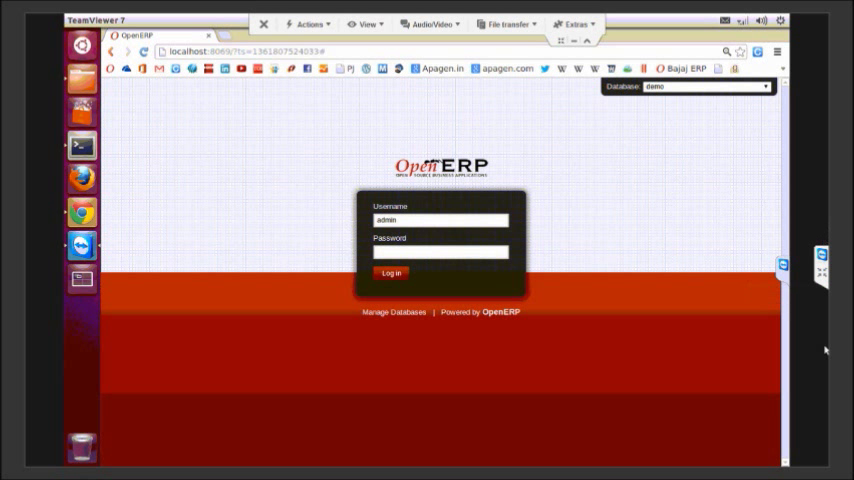
{"action": "mouse_move", "coordinate": [824, 298]}
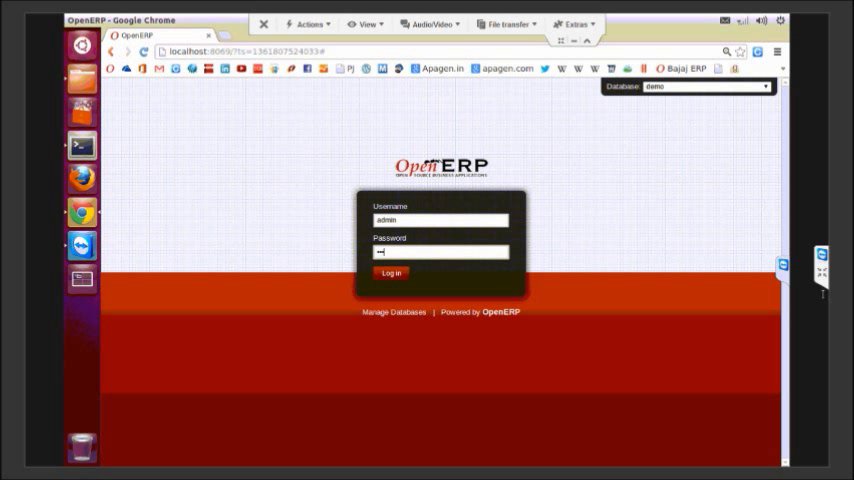
Log in to the database and enter the Sales area showing Customers
{"action": "left_click", "coordinate": [392, 272]}
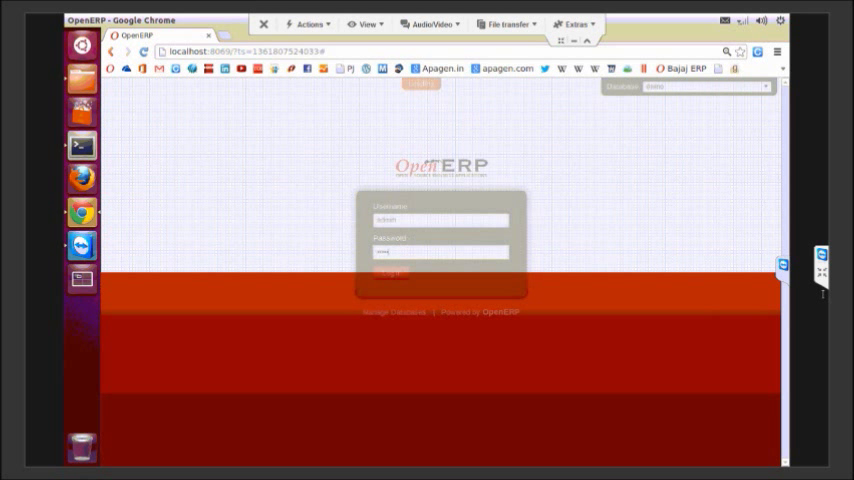
{"action": "left_click", "coordinate": [390, 272]}
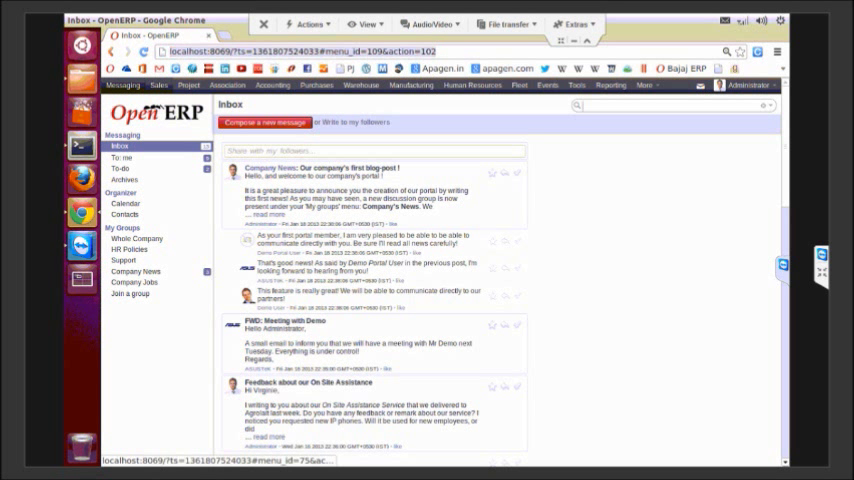
{"action": "left_click", "coordinate": [158, 84]}
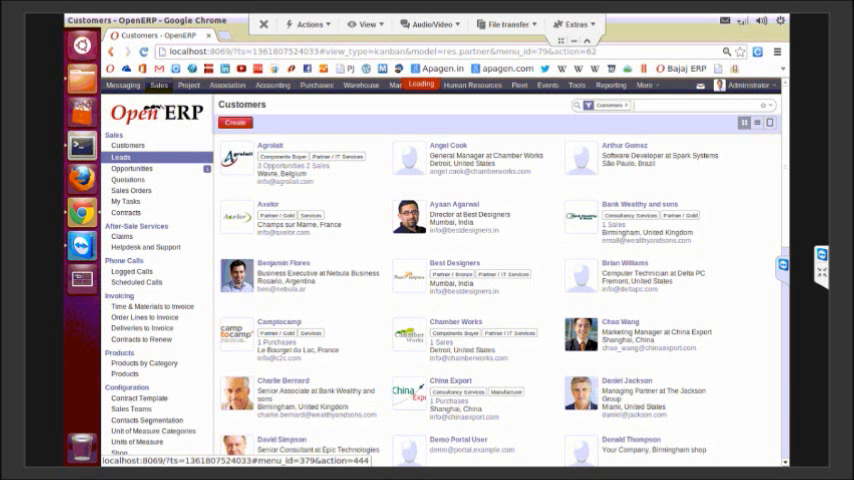
From the Leads list, bring up the 'Information about laptop' lead record
{"action": "left_click", "coordinate": [120, 156]}
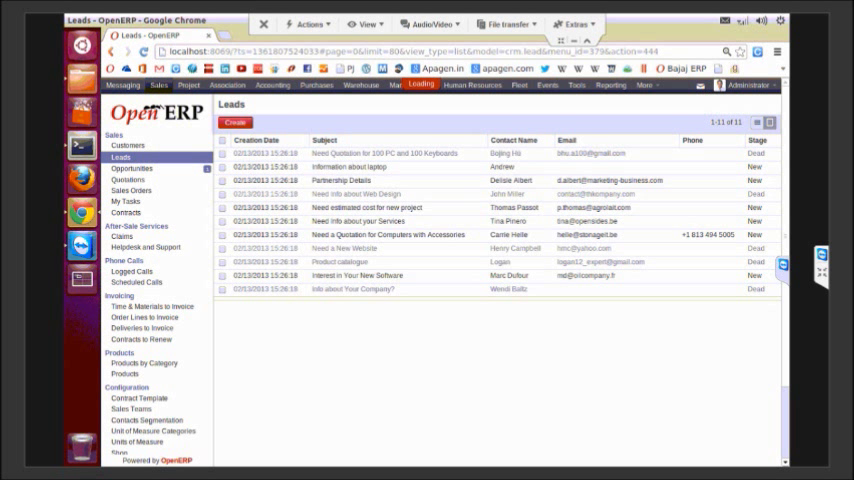
{"action": "left_click", "coordinate": [350, 166]}
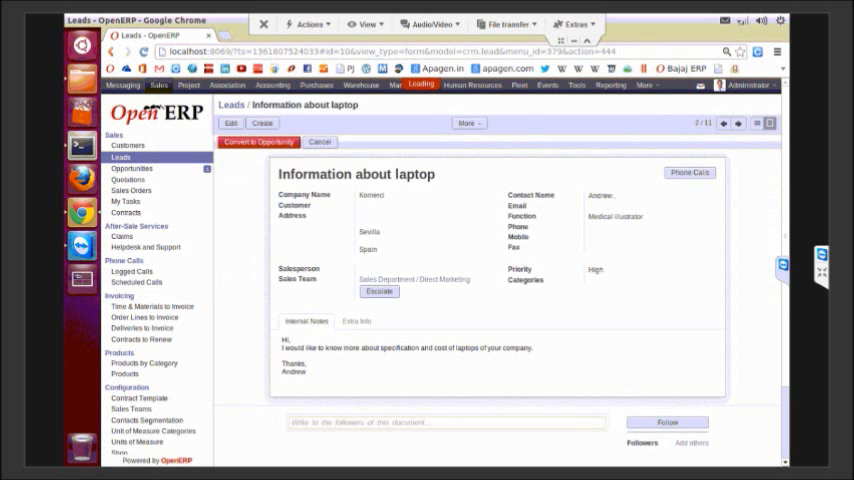
Edit the lead so its subject reads 'Information about Services' and move to the address
{"action": "left_click", "coordinate": [232, 122]}
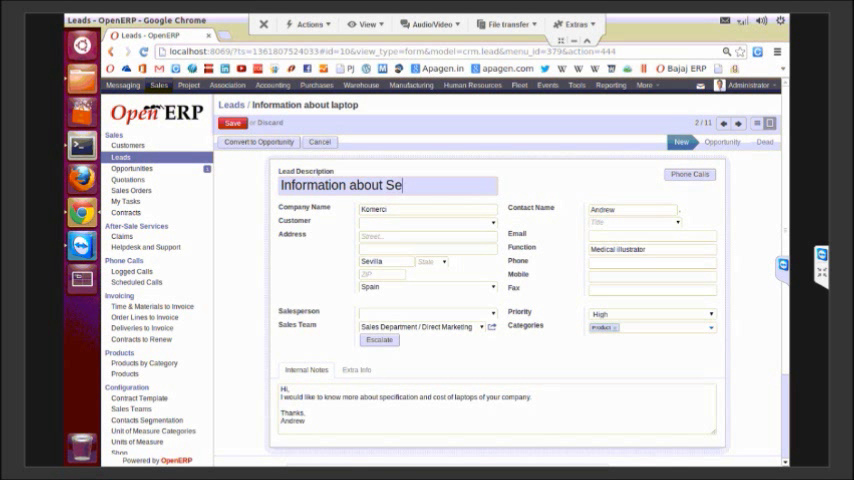
{"action": "type", "text": "rvices"}
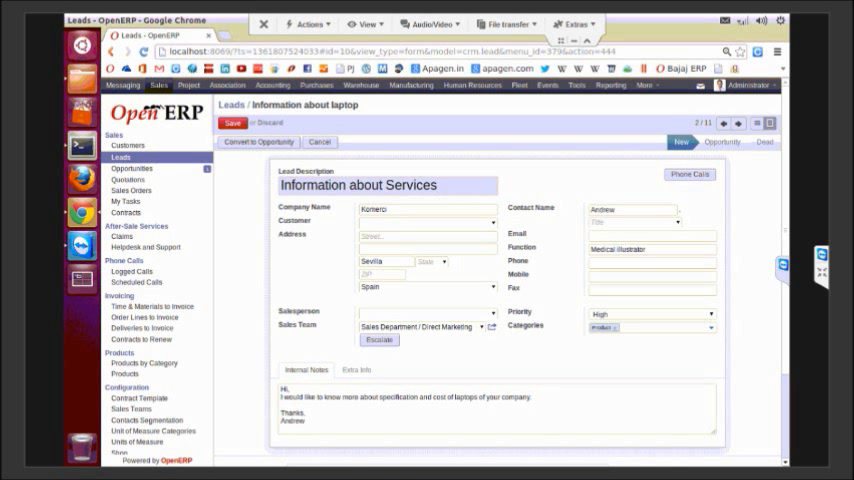
{"action": "left_click", "coordinate": [410, 184]}
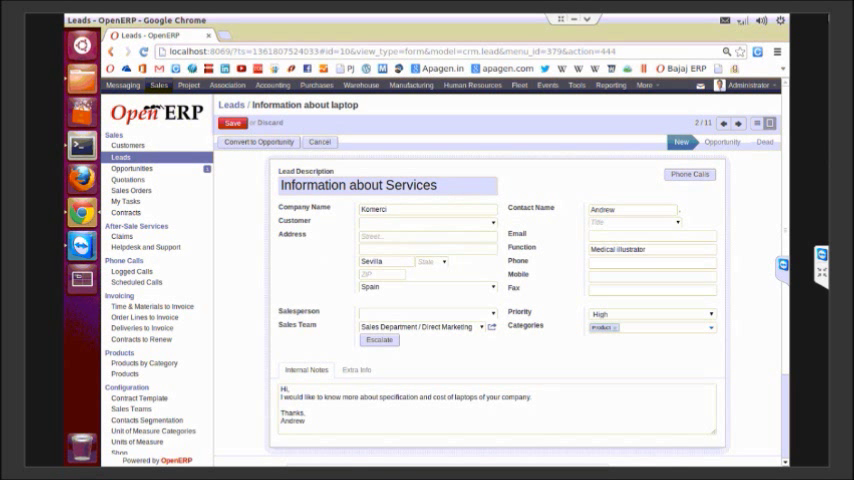
{"action": "left_click", "coordinate": [780, 20]}
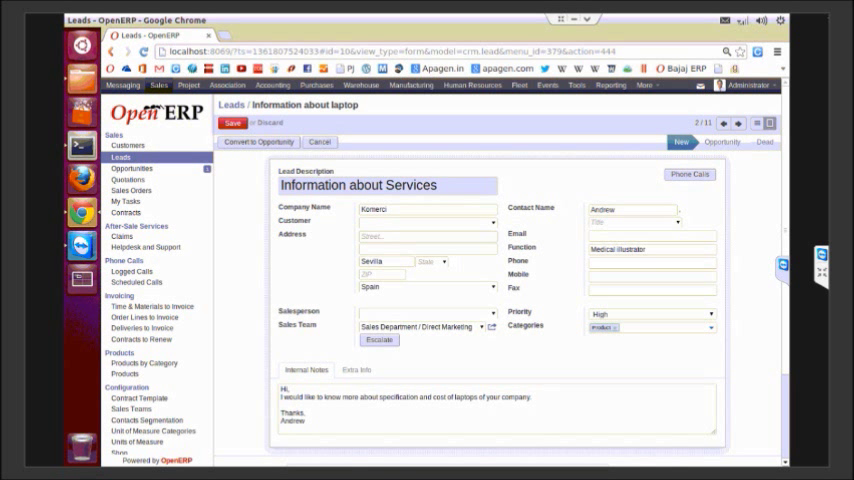
Enter street address '12 Downing Street' with postal code 10017
{"action": "type", "text": "12 Do"}
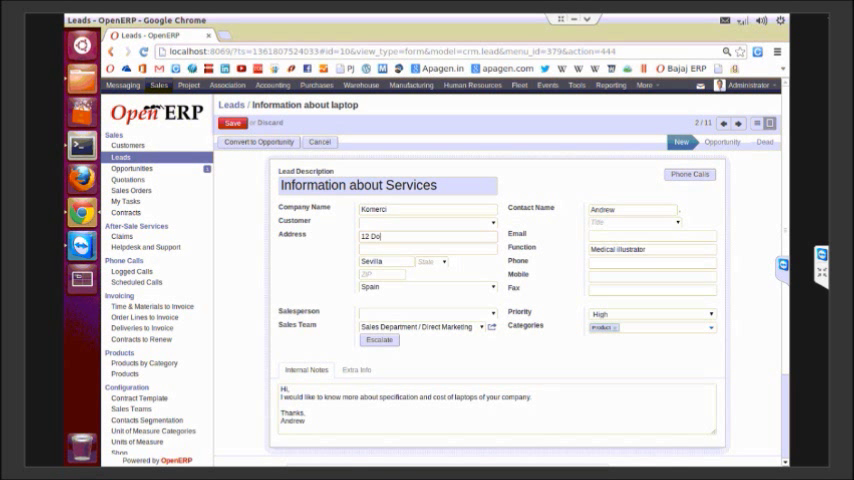
{"action": "type", "text": "wning St"}
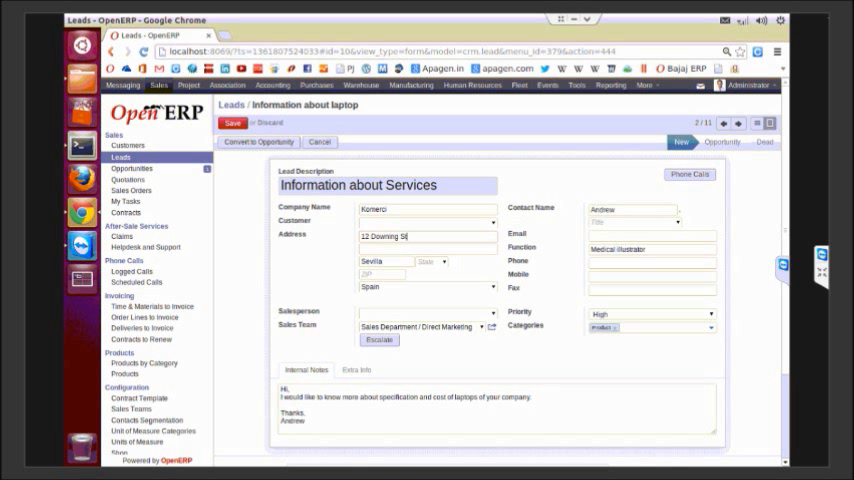
{"action": "type", "text": "reet"}
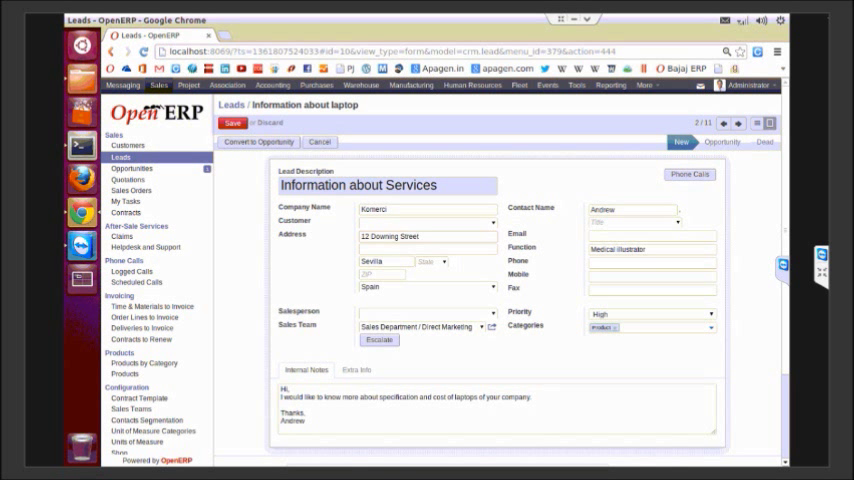
{"action": "left_click", "coordinate": [420, 288]}
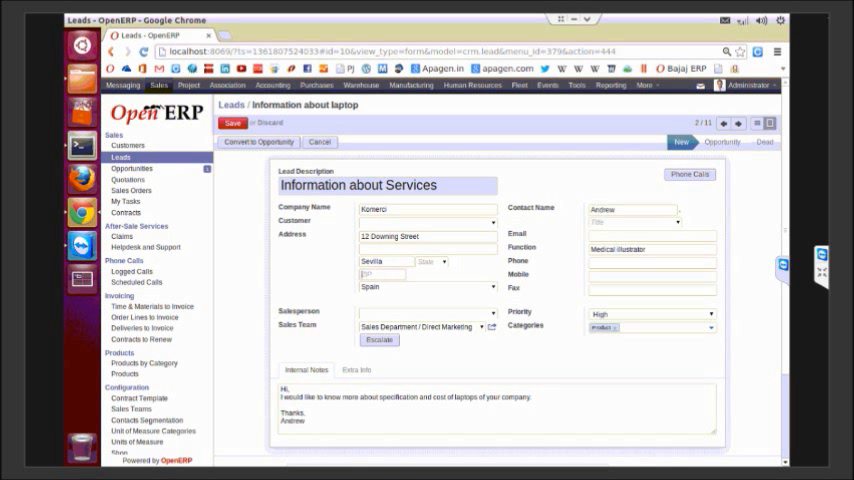
{"action": "type", "text": "10017"}
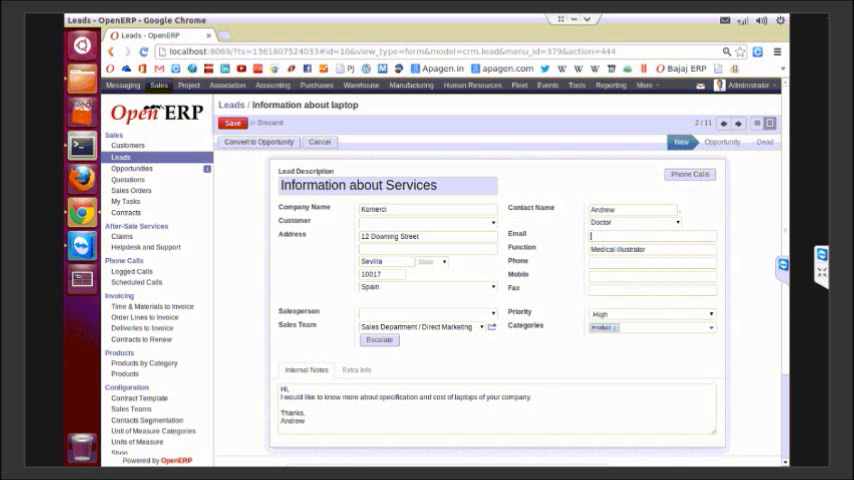
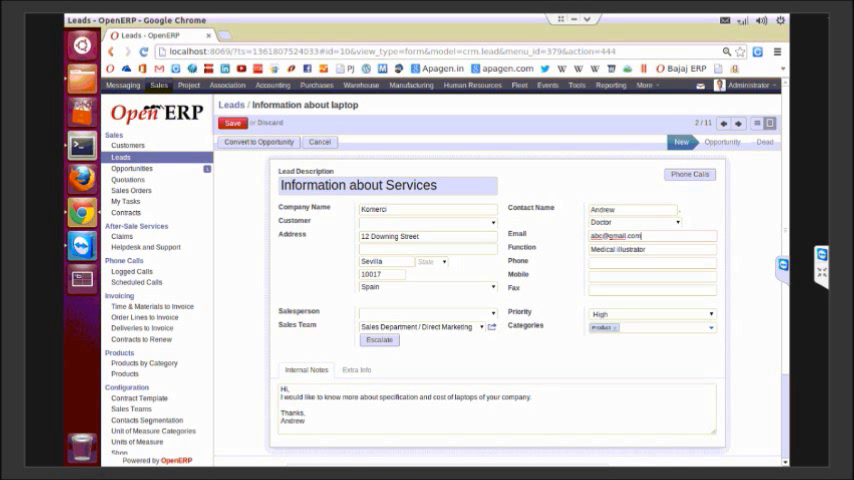
Tag two categories, assign a sales team starting 'Pi', and show the Extra Info details
{"action": "scroll", "scroll_direction": "down", "scroll_amount": 3}
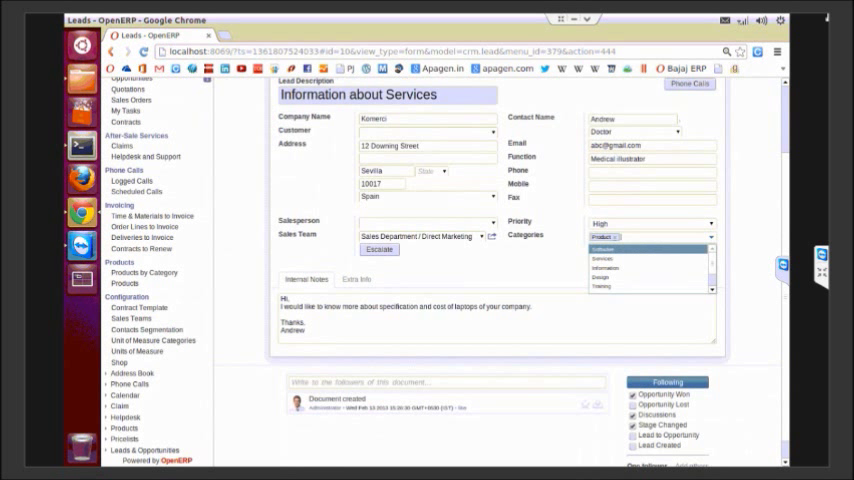
{"action": "left_click", "coordinate": [604, 260]}
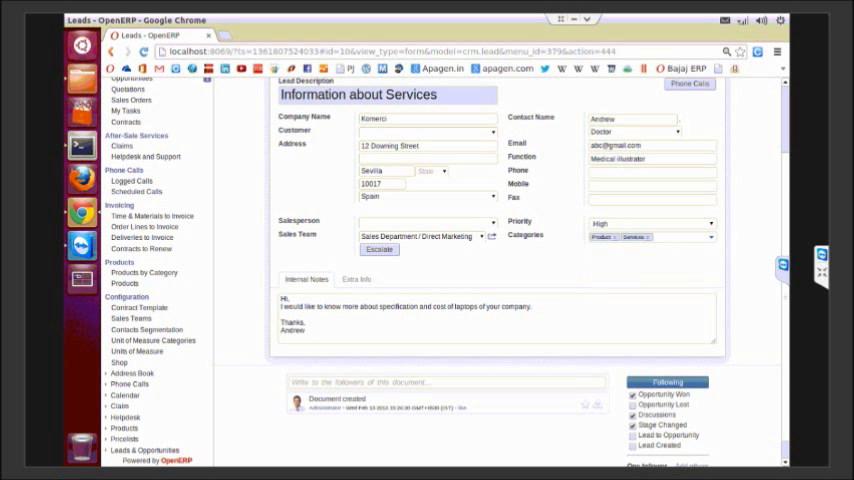
{"action": "left_click", "coordinate": [710, 236]}
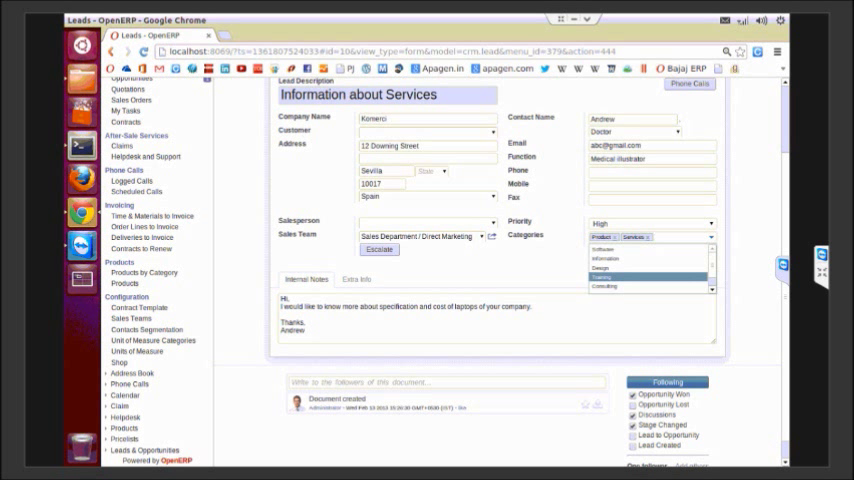
{"action": "left_click", "coordinate": [608, 276]}
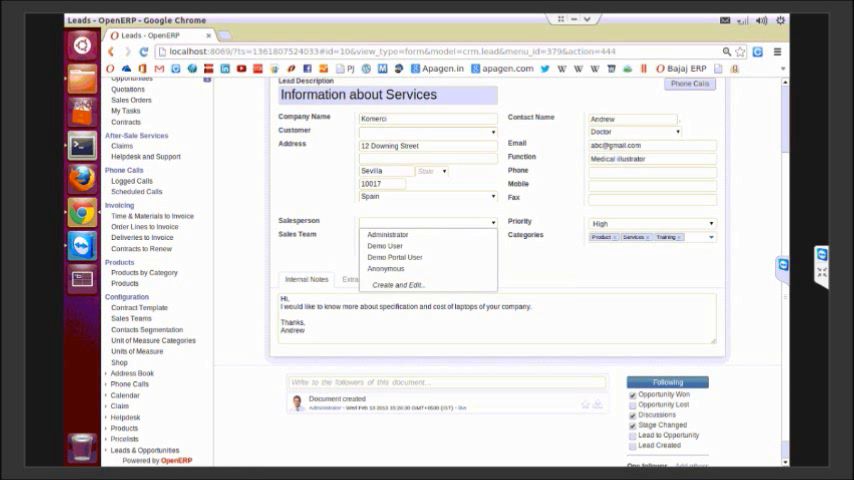
{"action": "left_click", "coordinate": [386, 268]}
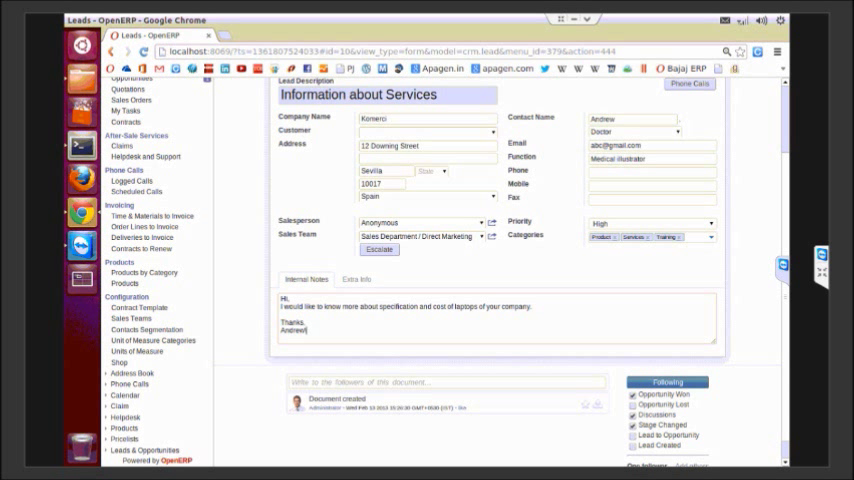
{"action": "type", "text": "Pi"}
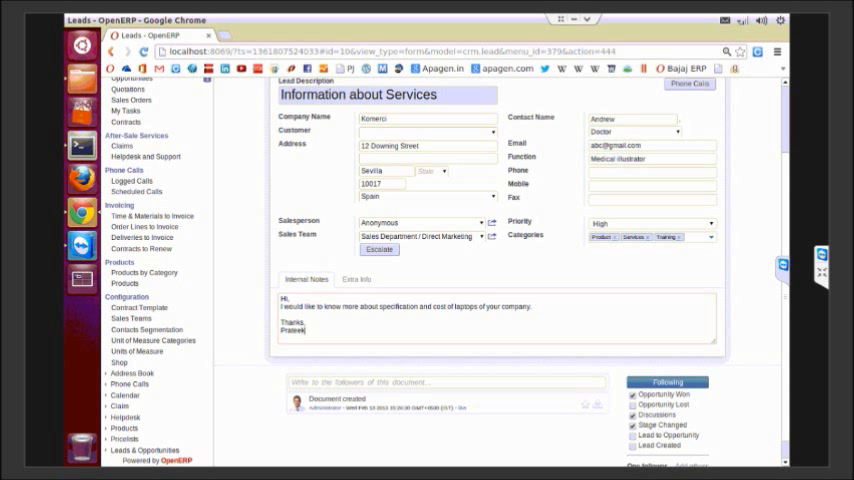
{"action": "left_click", "coordinate": [356, 280]}
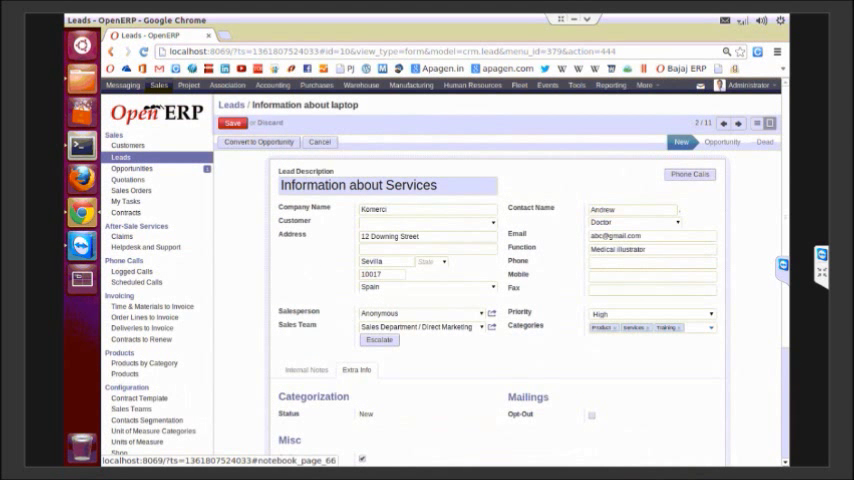
Review the Extra Info details, then show the phone calls linked to this lead
{"action": "scroll", "scroll_direction": "down", "scroll_amount": 3}
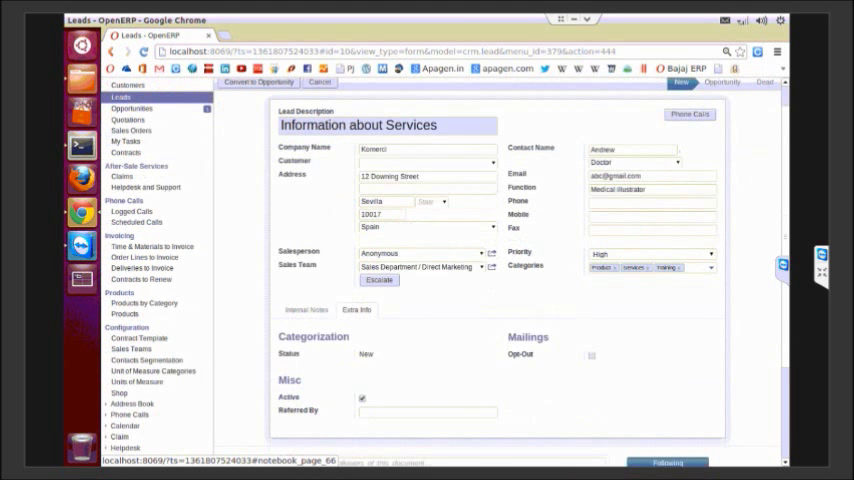
{"action": "scroll", "scroll_direction": "down", "scroll_amount": 3}
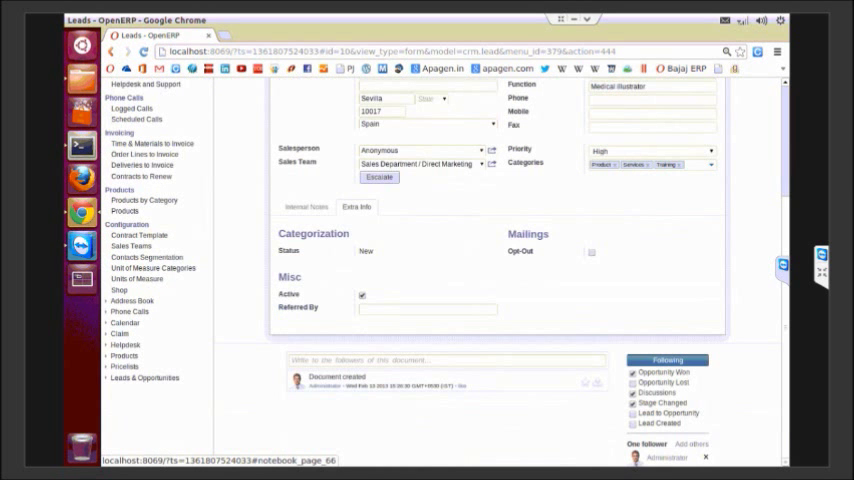
{"action": "scroll", "scroll_direction": "up", "scroll_amount": 3}
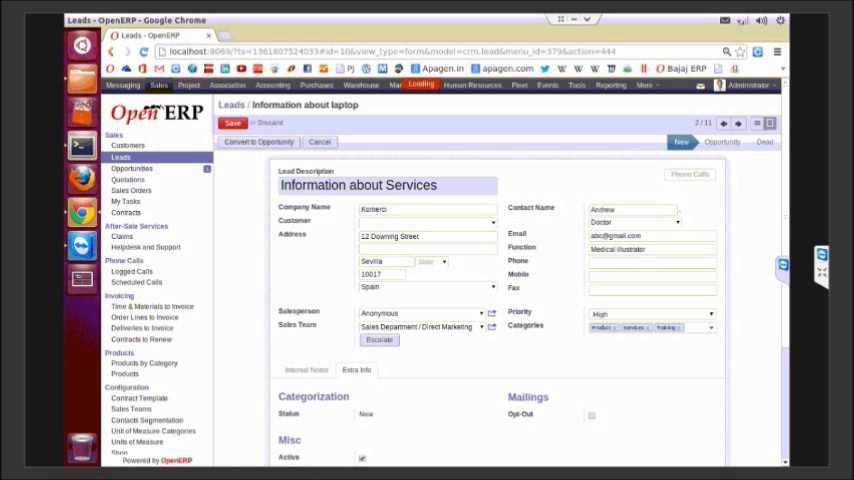
{"action": "left_click", "coordinate": [386, 184]}
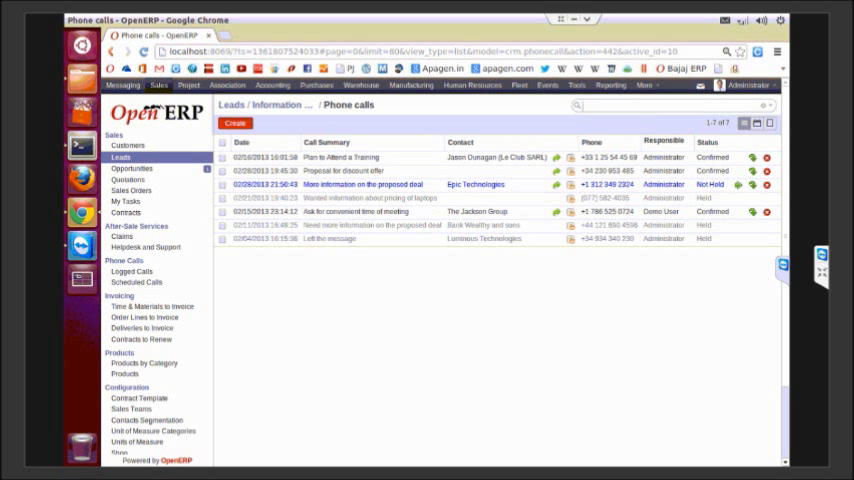
Start a new phone call (after one discard) summarised 'Call to explain Product'
{"action": "left_click", "coordinate": [234, 122]}
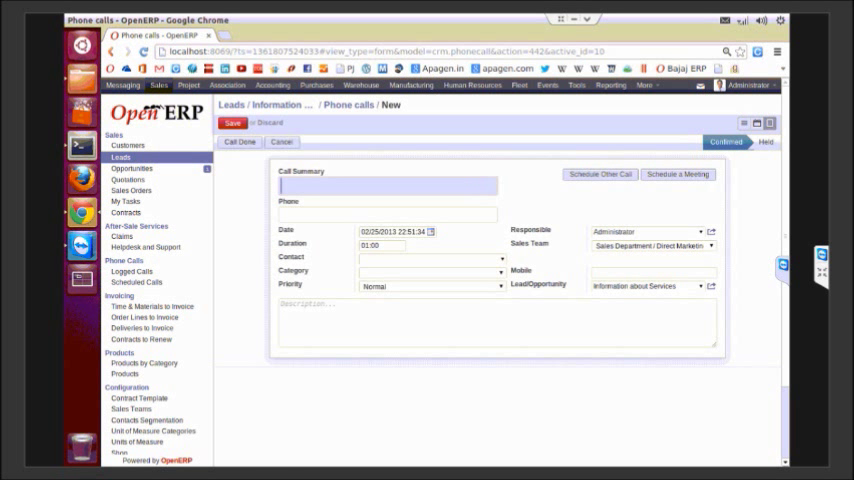
{"action": "left_click", "coordinate": [282, 140]}
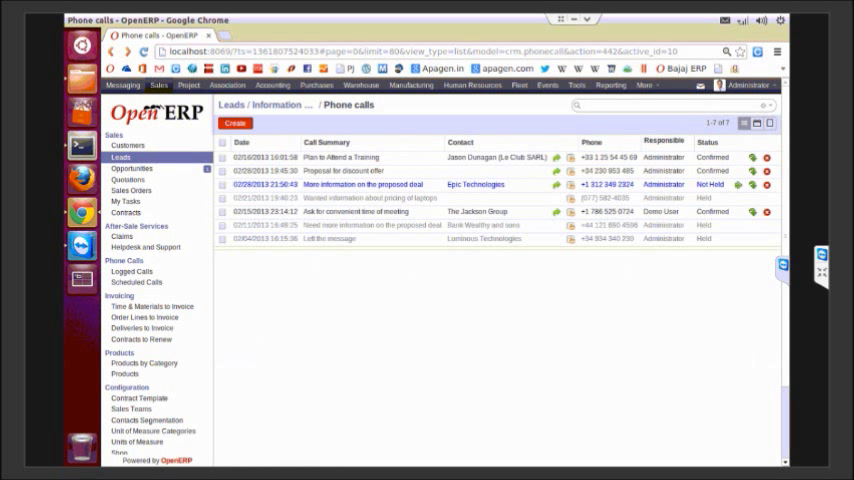
{"action": "left_click", "coordinate": [234, 122]}
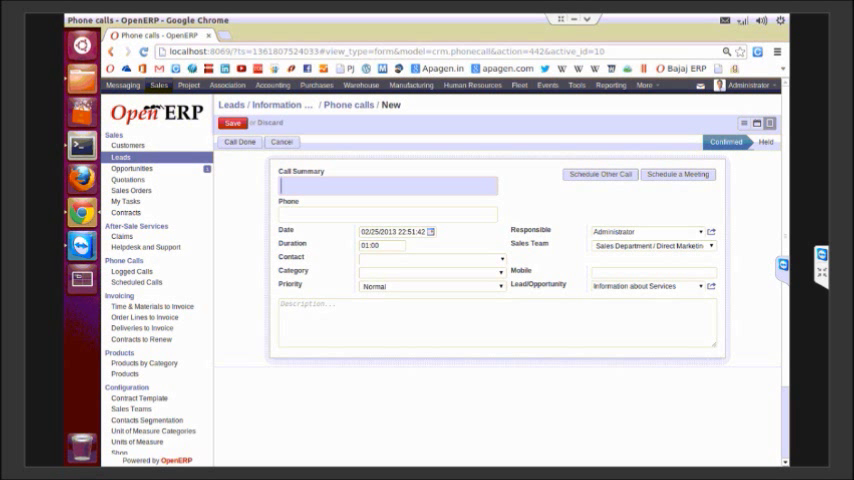
{"action": "type", "text": "Call to expla"}
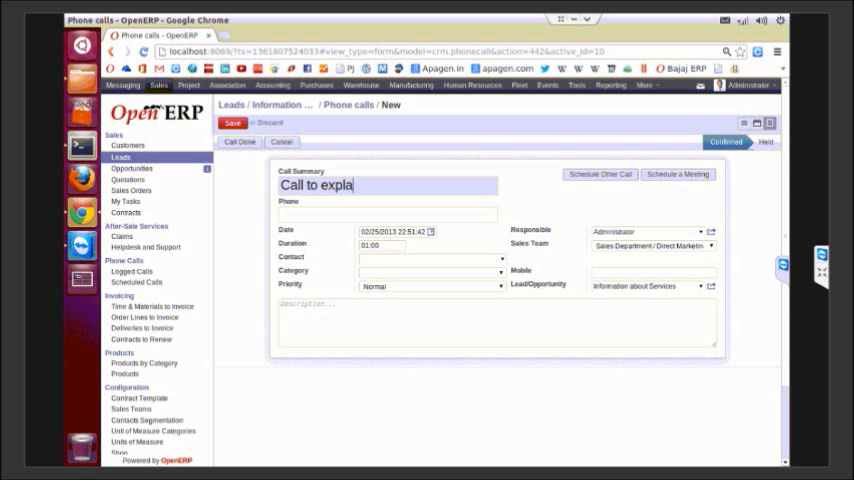
{"action": "type", "text": "in Prod"}
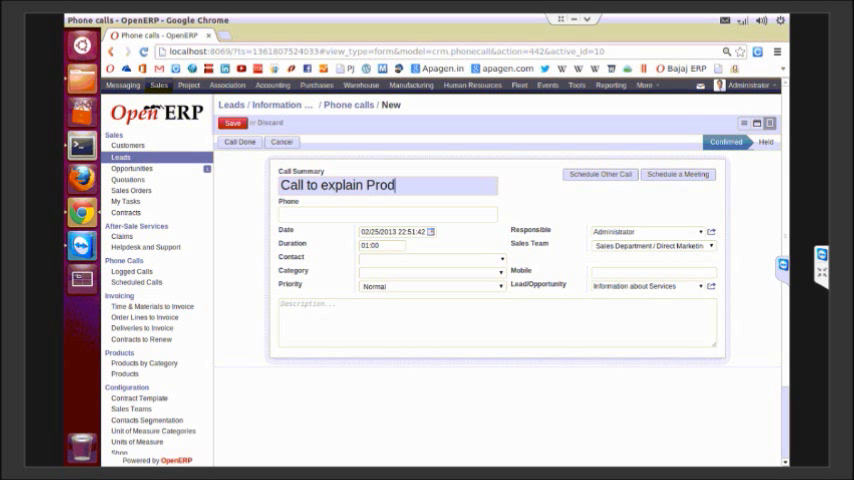
{"action": "type", "text": "uct"}
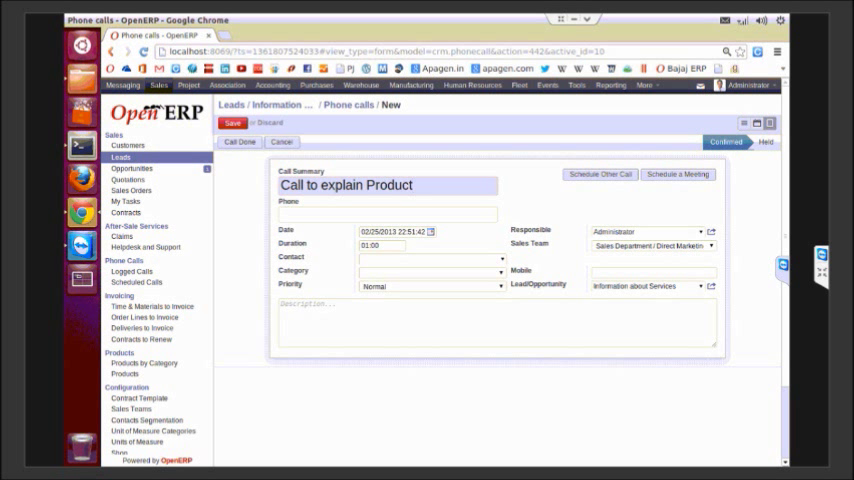
Give the call phone number 23456789, category Outbound, and save it
{"action": "left_click", "coordinate": [388, 184]}
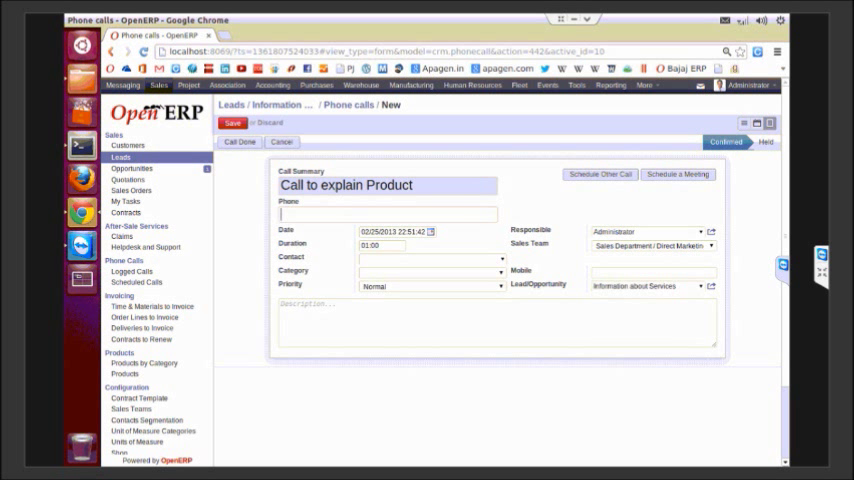
{"action": "type", "text": "23456789"}
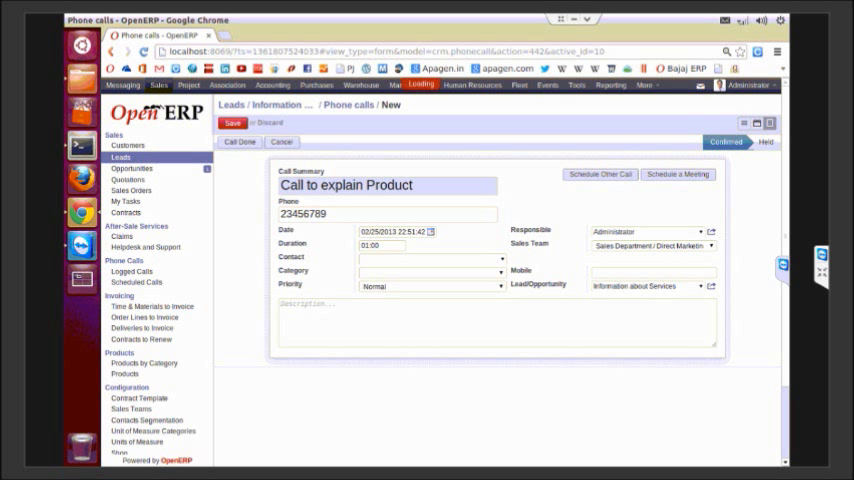
{"action": "left_click", "coordinate": [430, 258]}
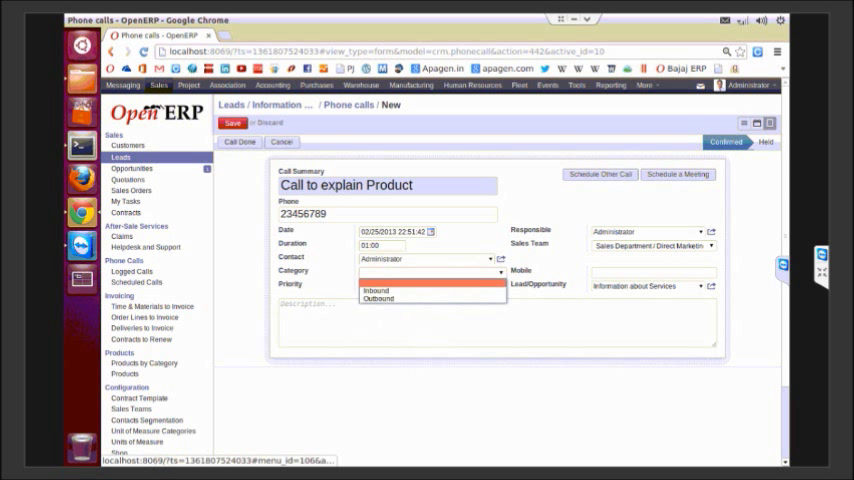
{"action": "left_click", "coordinate": [378, 298]}
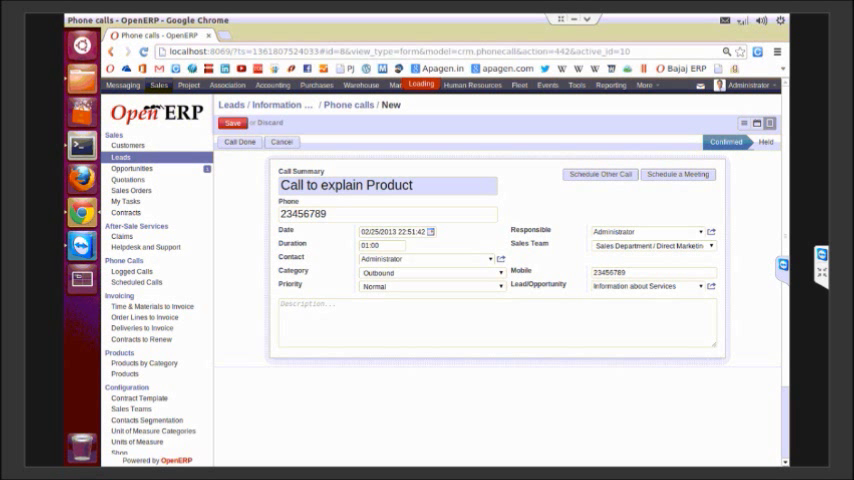
{"action": "left_click", "coordinate": [232, 122]}
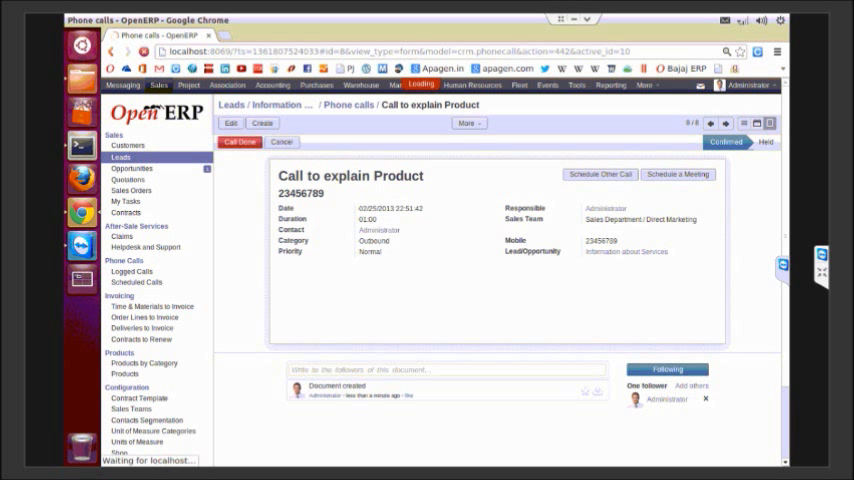
Show the phone calls on the monthly calendar view
{"action": "left_click", "coordinate": [766, 140]}
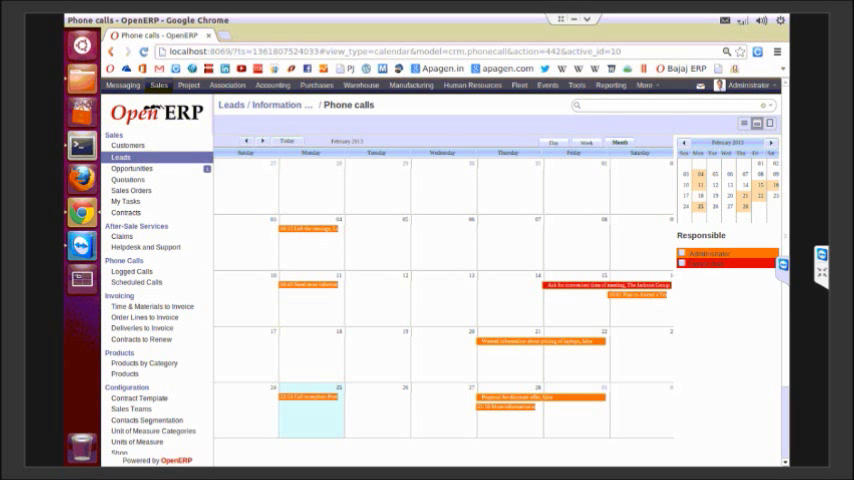
Switch the phone calls back to list form, topped by 'Call to explain Product'
{"action": "scroll", "scroll_direction": "down", "scroll_amount": 3}
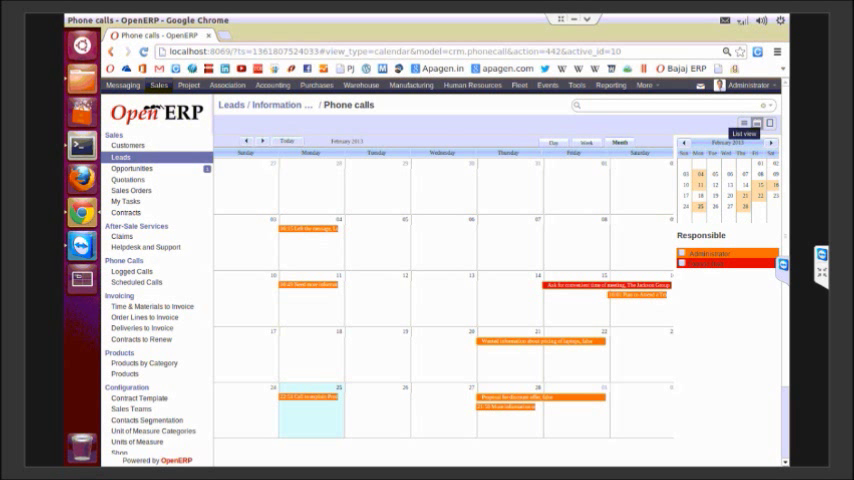
{"action": "left_click", "coordinate": [744, 122]}
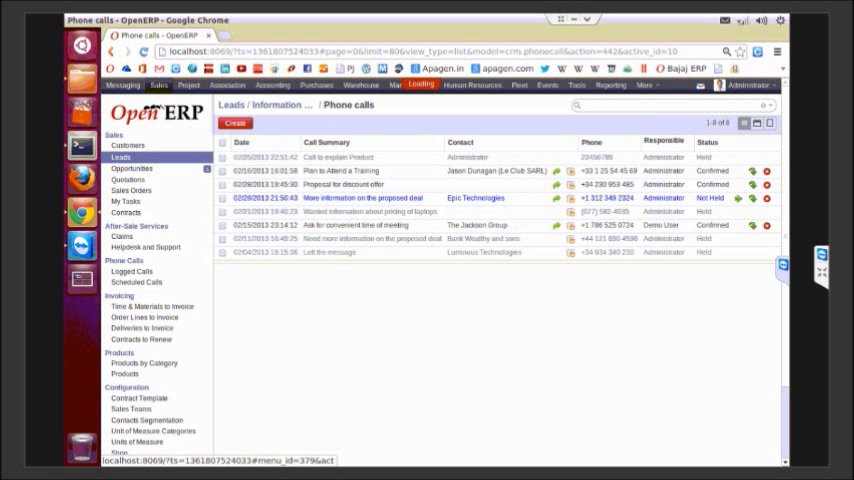
Reopen the 'Information about Services' lead for editing and start a message to followers
{"action": "left_click", "coordinate": [120, 156]}
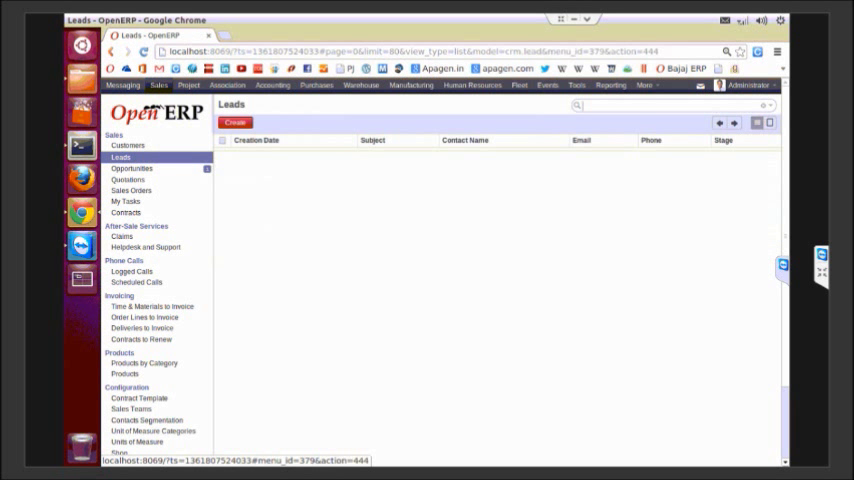
{"action": "left_click", "coordinate": [120, 156]}
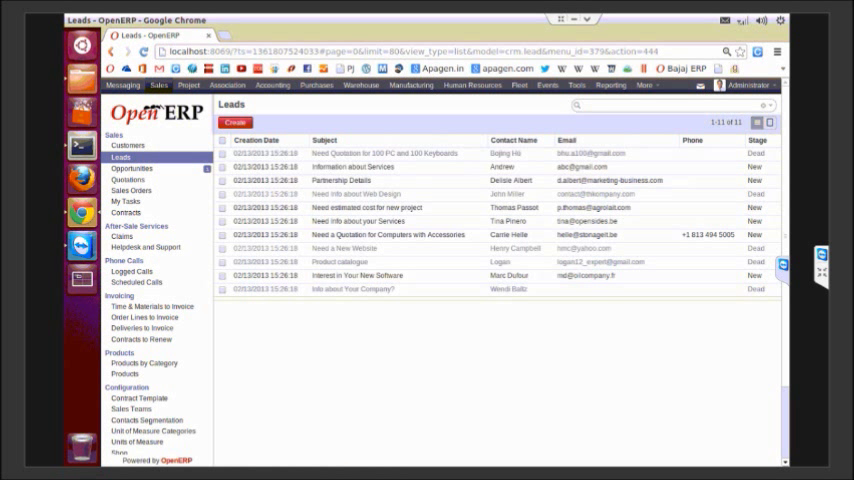
{"action": "left_click", "coordinate": [352, 168]}
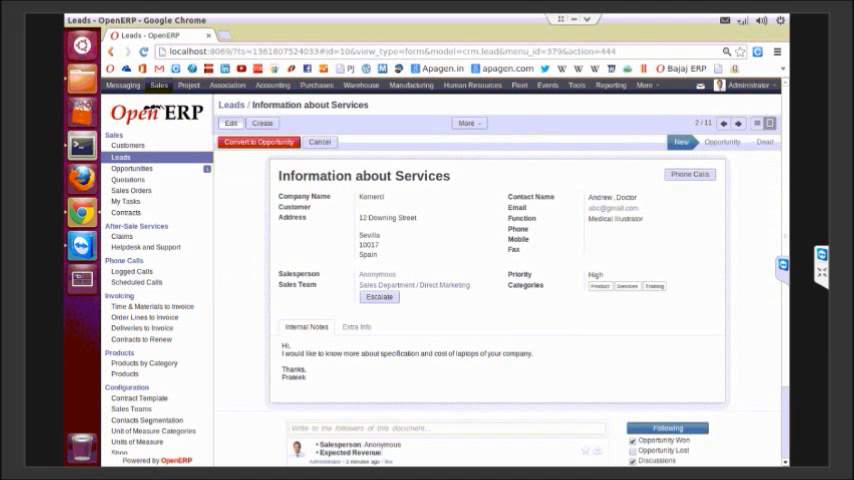
{"action": "left_click", "coordinate": [230, 122]}
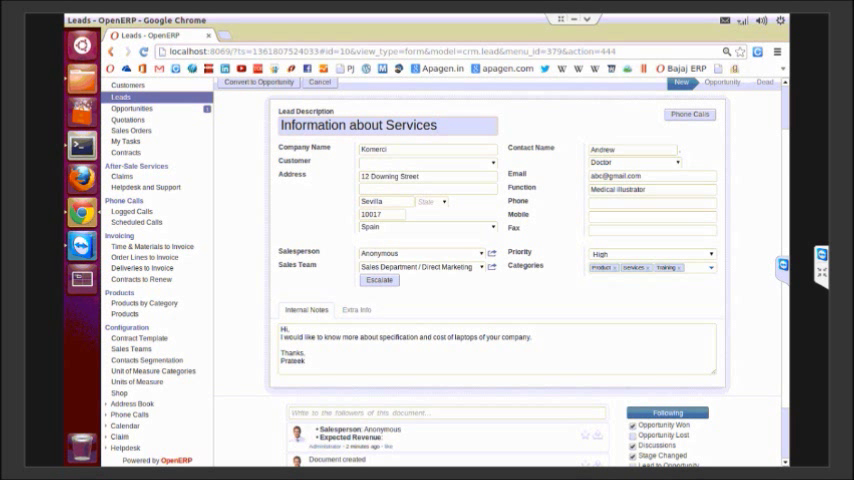
{"action": "scroll", "scroll_direction": "down", "scroll_amount": 3}
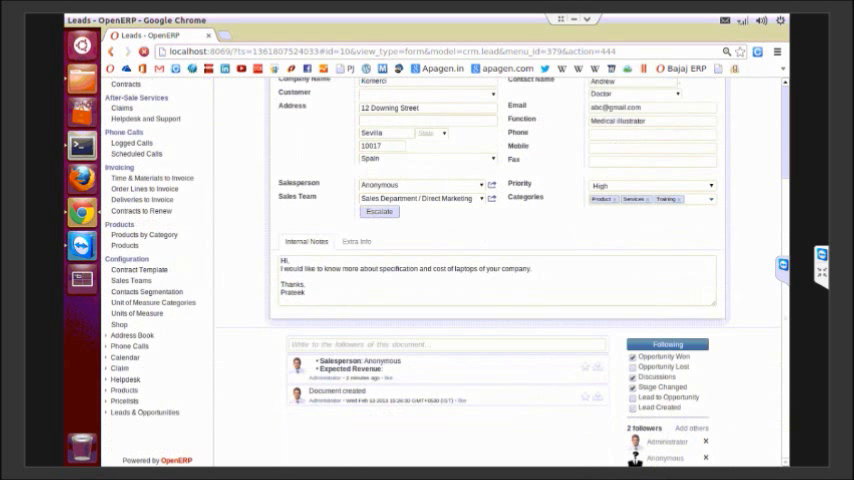
{"action": "left_click", "coordinate": [444, 344]}
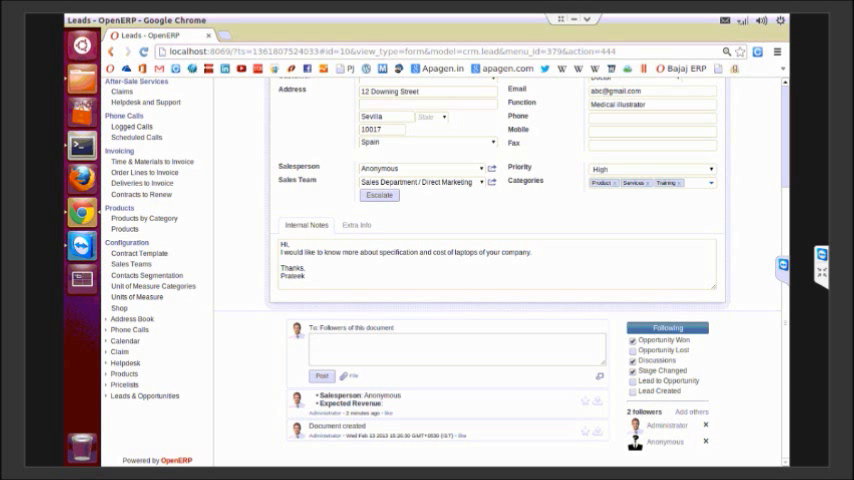
Post the greeting 'Hi ... you?' on the lead's discussion thread
{"action": "type", "text": "Hi, How Are"}
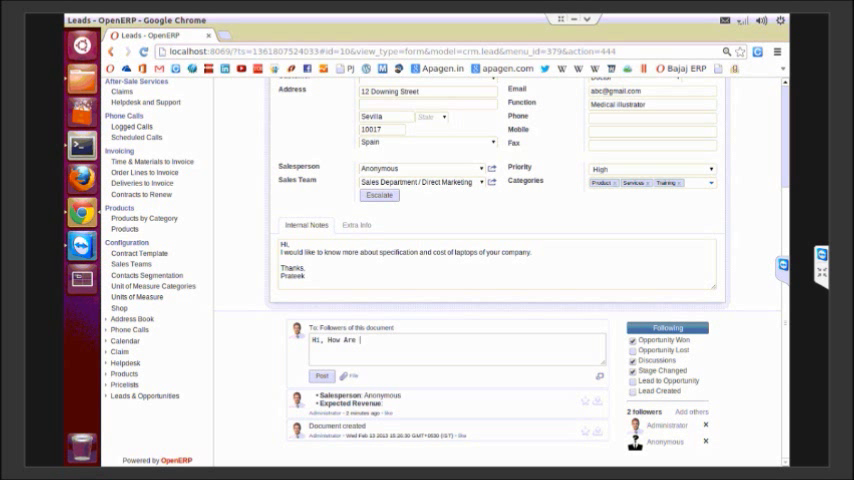
{"action": "type", "text": "you?"}
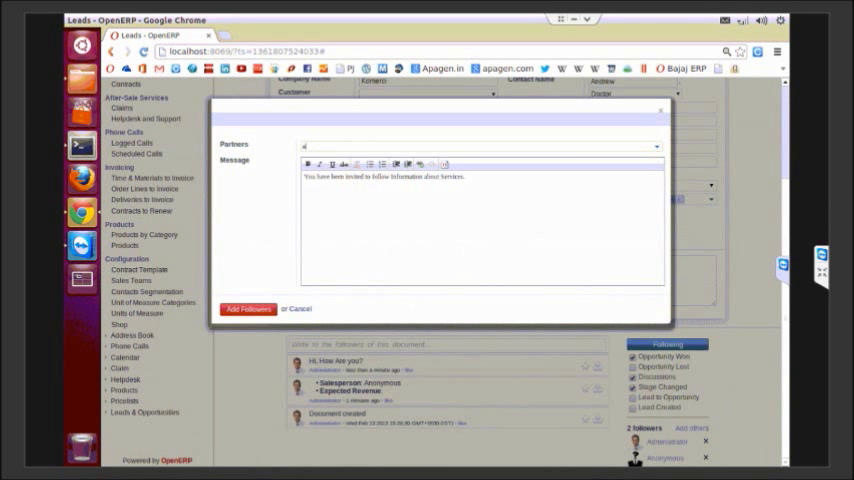
Cancel the Invite Followers dialog without adding anyone
{"action": "left_click", "coordinate": [476, 146]}
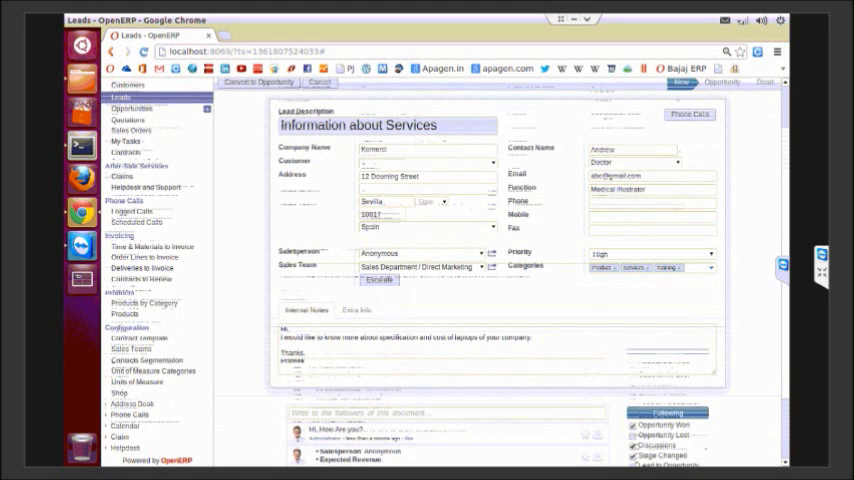
Convert the lead to an opportunity with Related Customer set to 'Create a new customer'
{"action": "scroll", "scroll_direction": "down", "scroll_amount": 3}
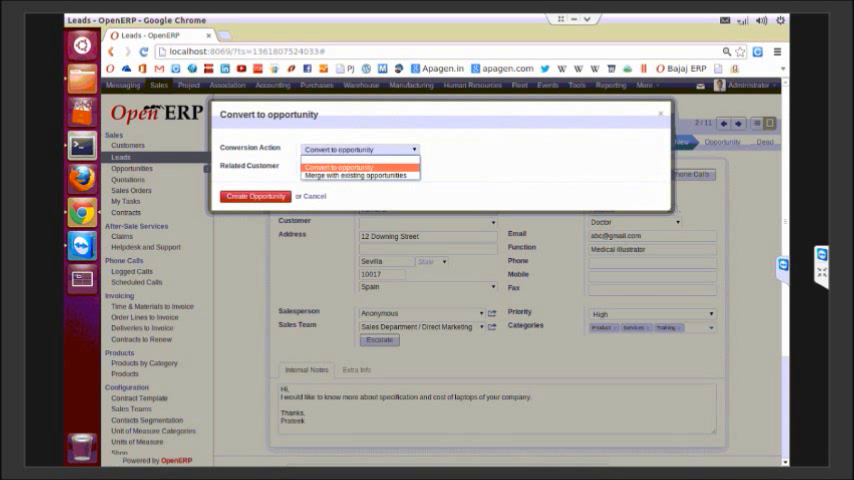
{"action": "left_click", "coordinate": [350, 166]}
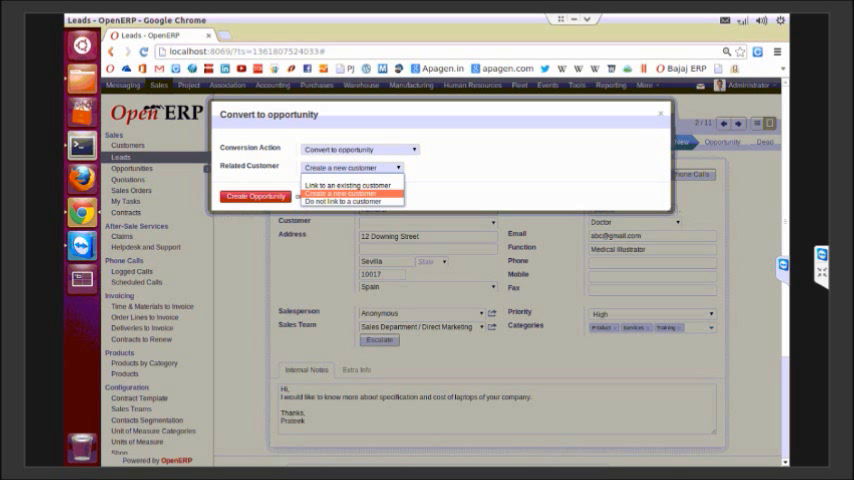
{"action": "mouse_move", "coordinate": [348, 184]}
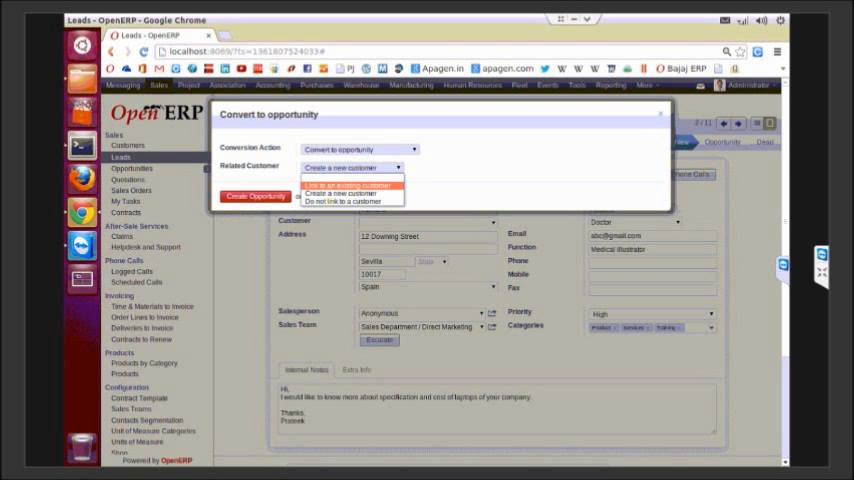
{"action": "mouse_move", "coordinate": [350, 192]}
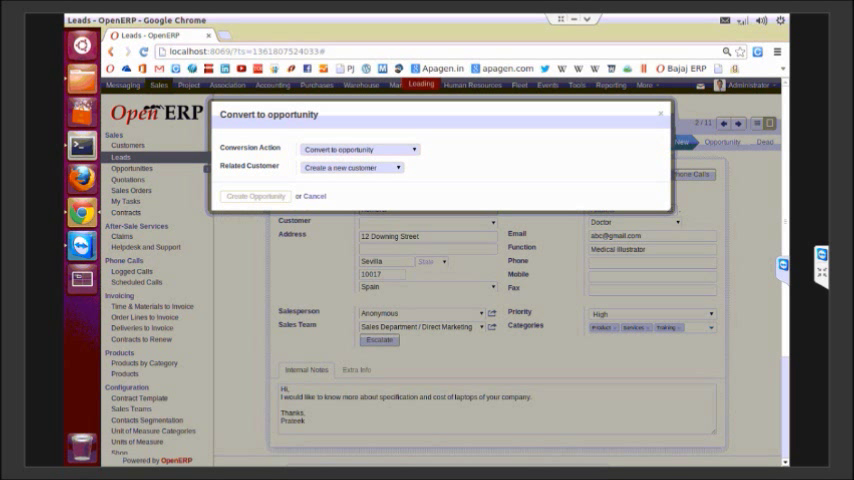
{"action": "left_click", "coordinate": [312, 196]}
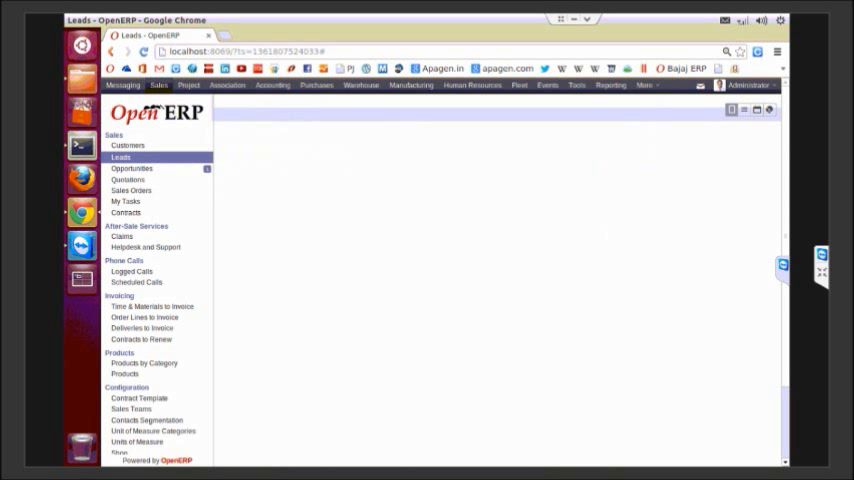
Let the new Information about Services opportunity load and keep the current Windows colour scheme
{"action": "left_click", "coordinate": [120, 156]}
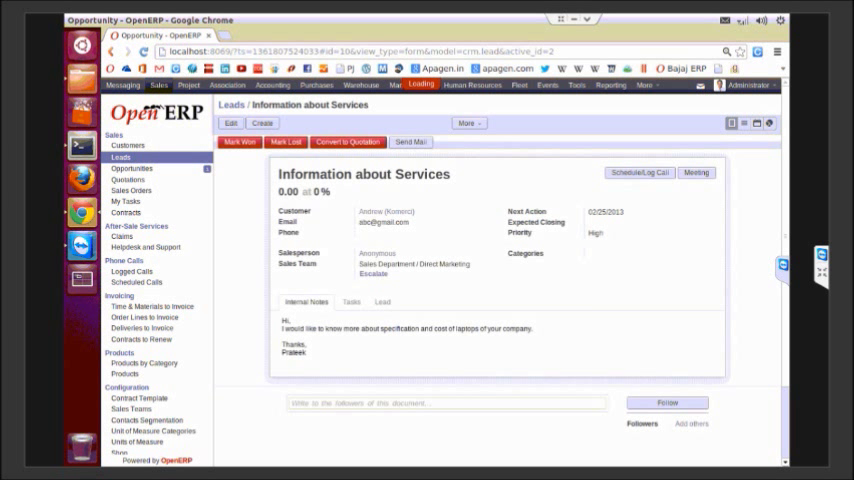
{"action": "left_click", "coordinate": [348, 140]}
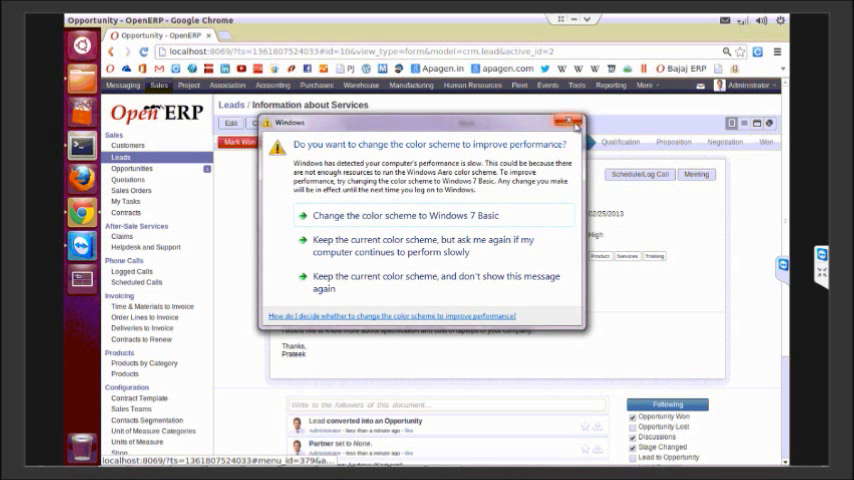
{"action": "left_click", "coordinate": [576, 122]}
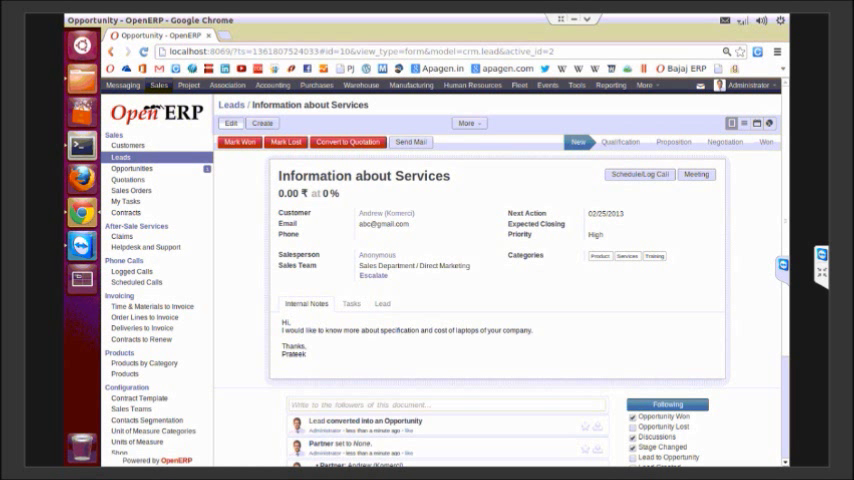
Switch the opportunity to edit mode and review its Lead details and notes
{"action": "left_click", "coordinate": [232, 122]}
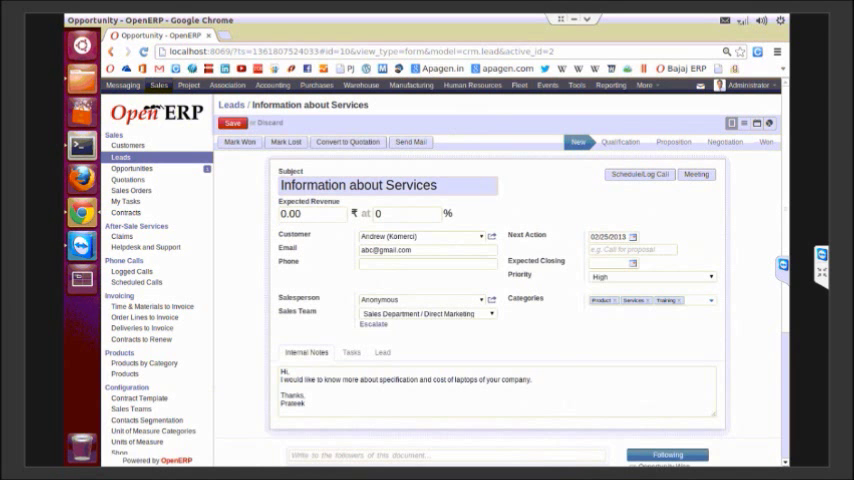
{"action": "scroll", "scroll_direction": "down", "scroll_amount": 3}
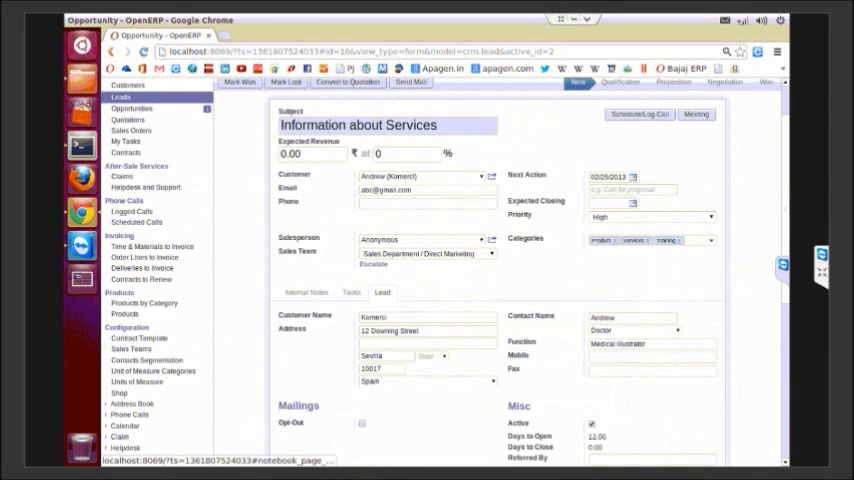
{"action": "scroll", "scroll_direction": "down", "scroll_amount": 3}
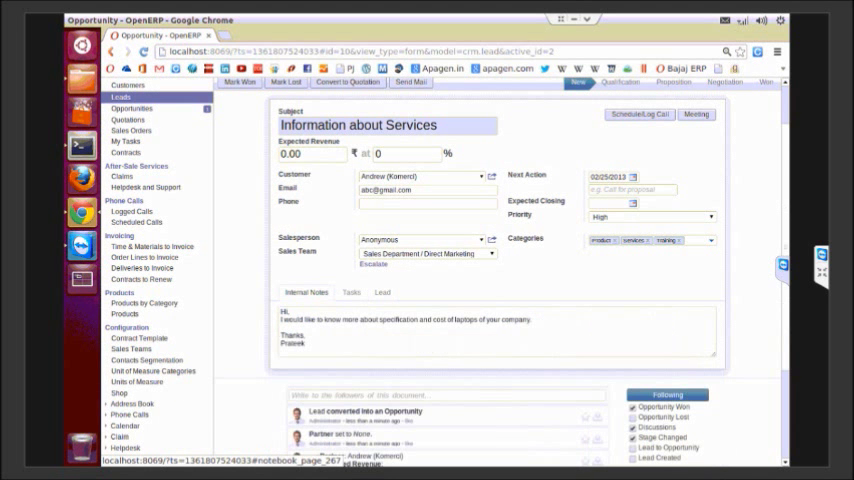
{"action": "scroll", "scroll_direction": "down", "scroll_amount": 3}
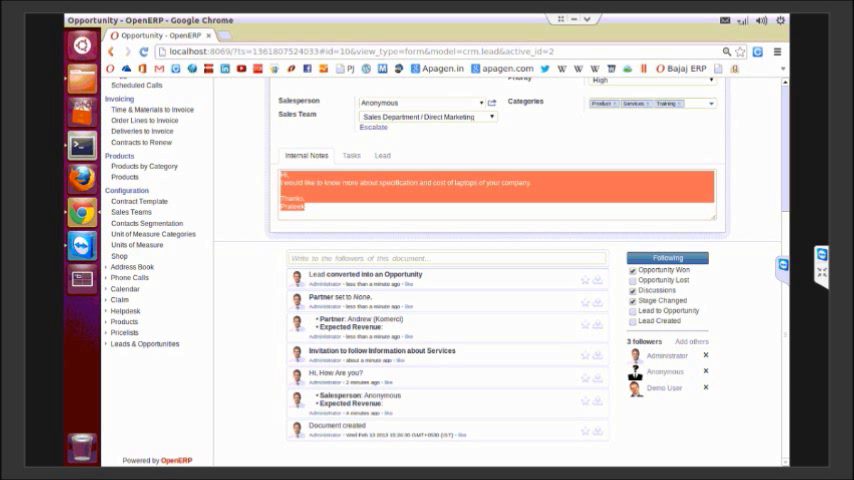
{"action": "left_click", "coordinate": [496, 196]}
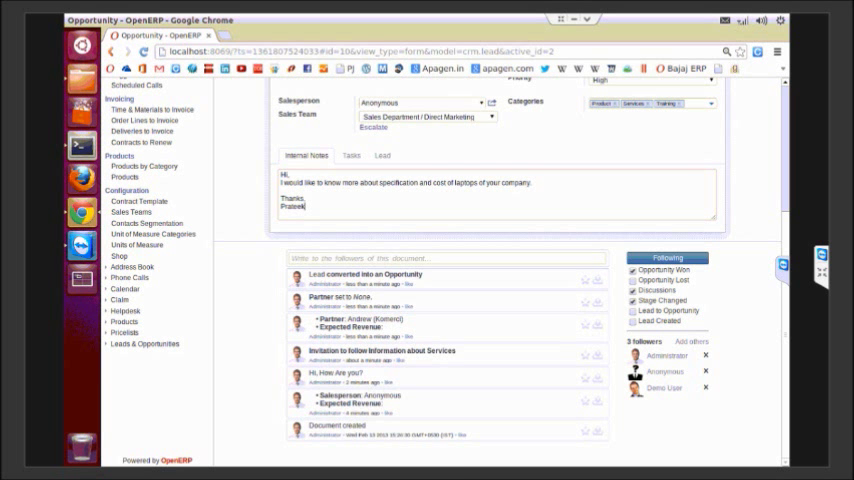
{"action": "scroll", "scroll_direction": "up", "scroll_amount": 3}
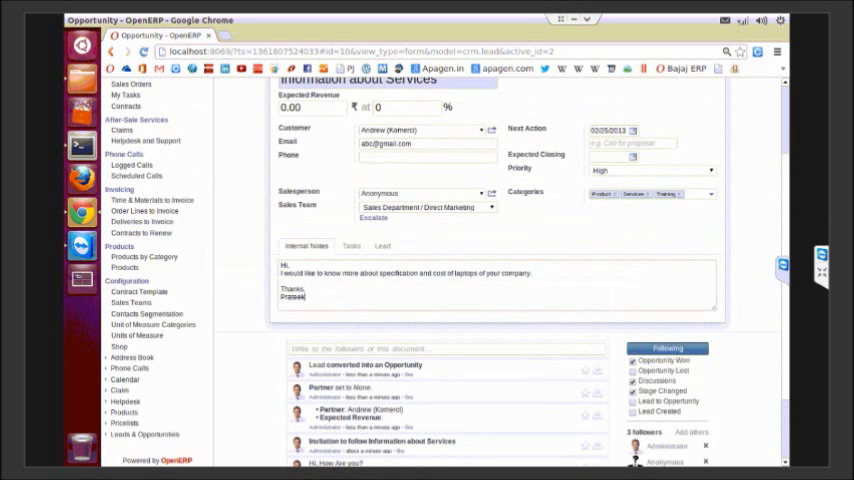
{"action": "scroll", "scroll_direction": "up", "scroll_amount": 3}
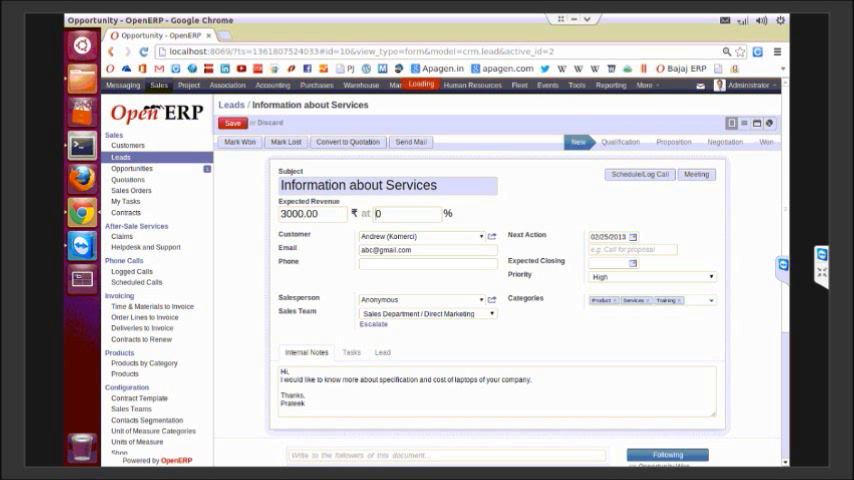
Enter a 7% probability beside the 3000.00 expected revenue
{"action": "type", "text": "7"}
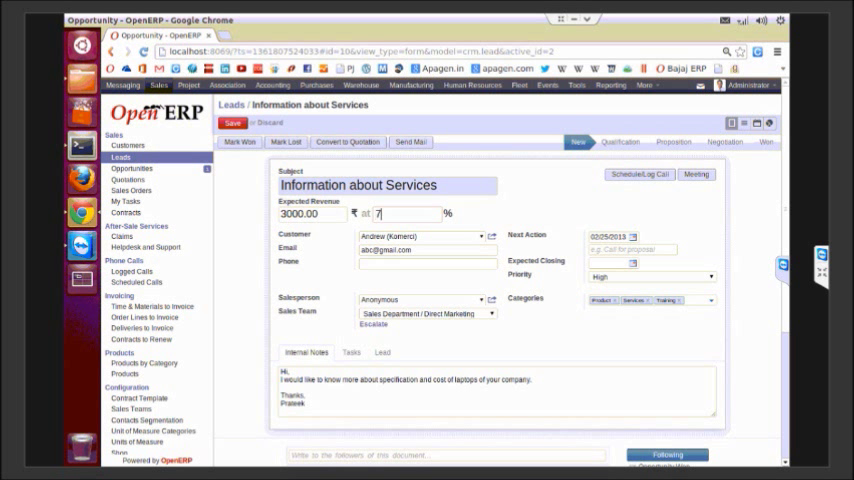